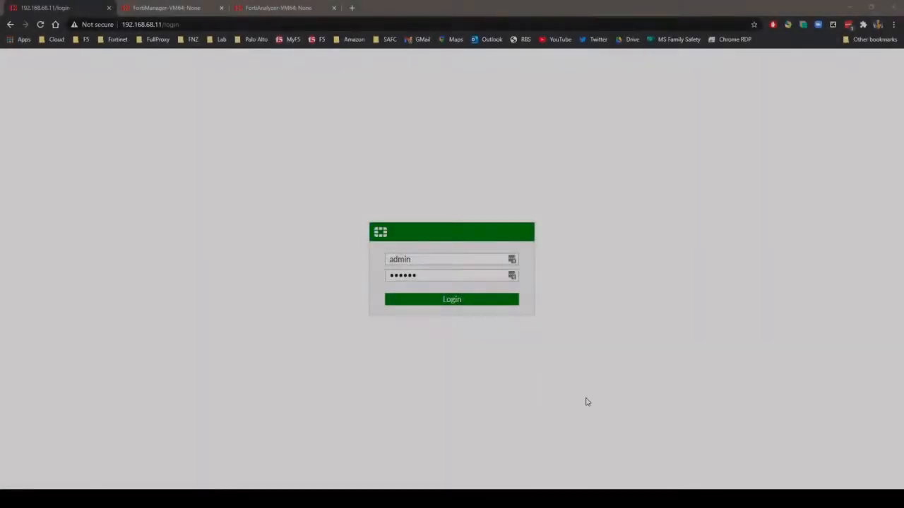
Submit the admin credentials on the FG-1 FortiGate login page.
left_click(451, 299)
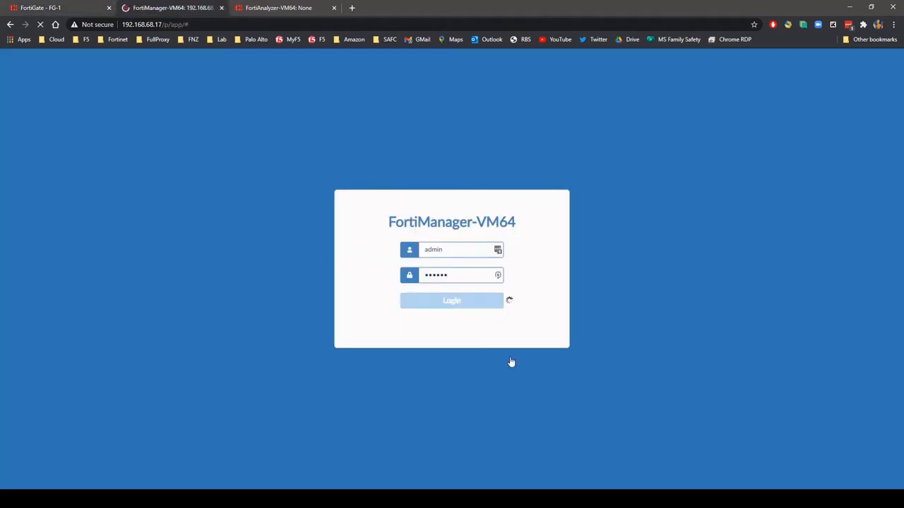
Finish the FortiManager login, then enable ADOMs under System Settings > All ADOMs.
left_click(451, 301)
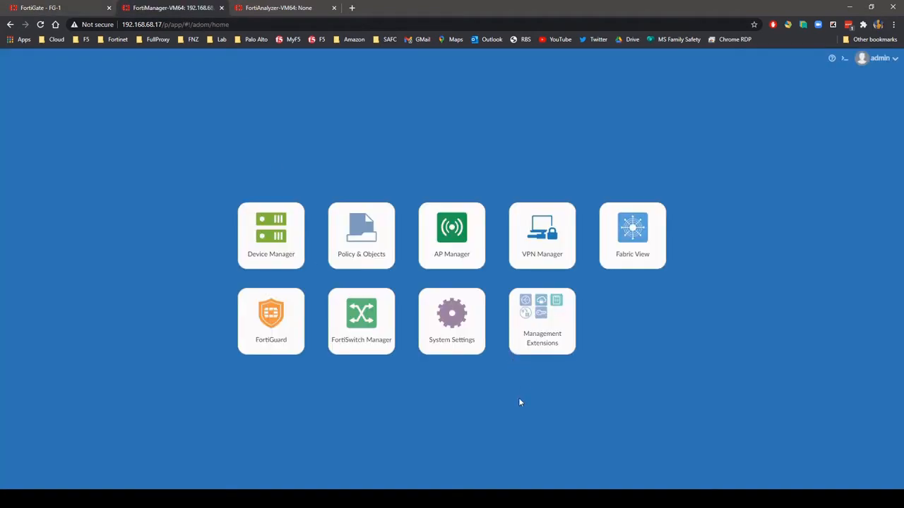
left_click(451, 321)
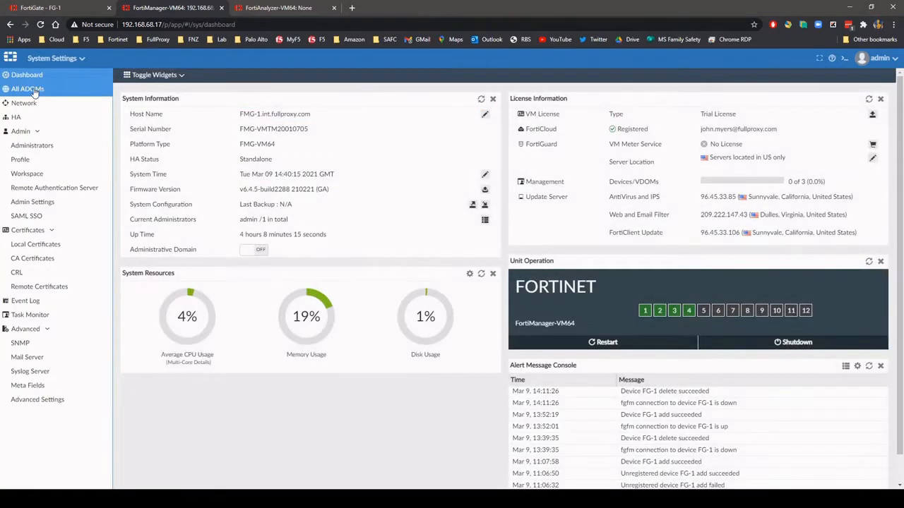
left_click(27, 88)
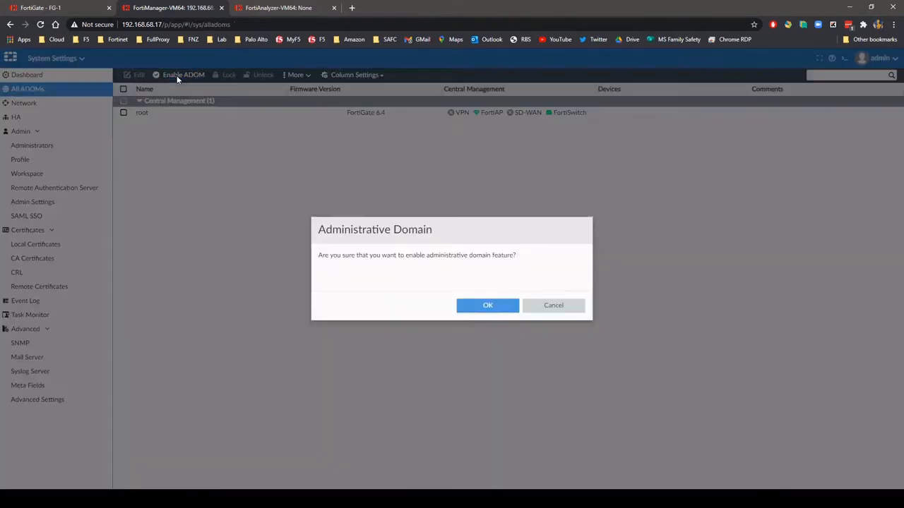
left_click(487, 305)
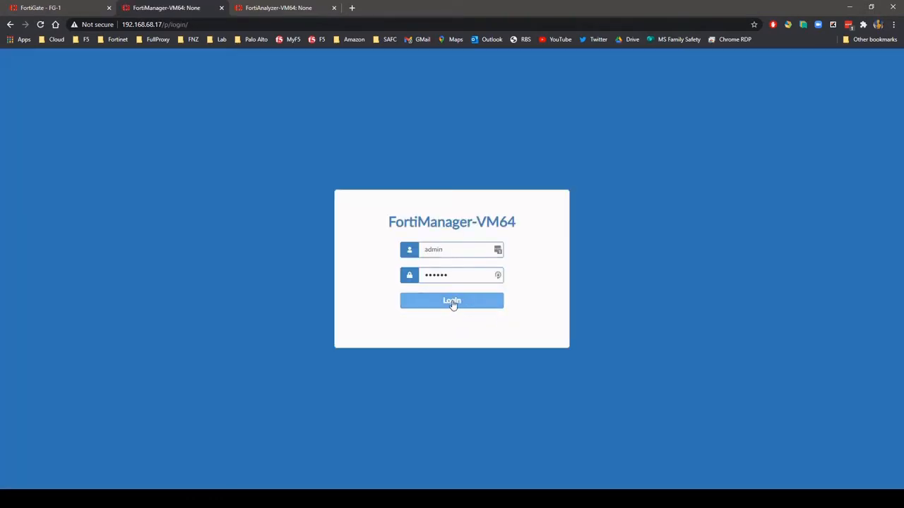
Sign back in and create the 'Lab' ADOM of type FortiGate 6.4.
left_click(452, 301)
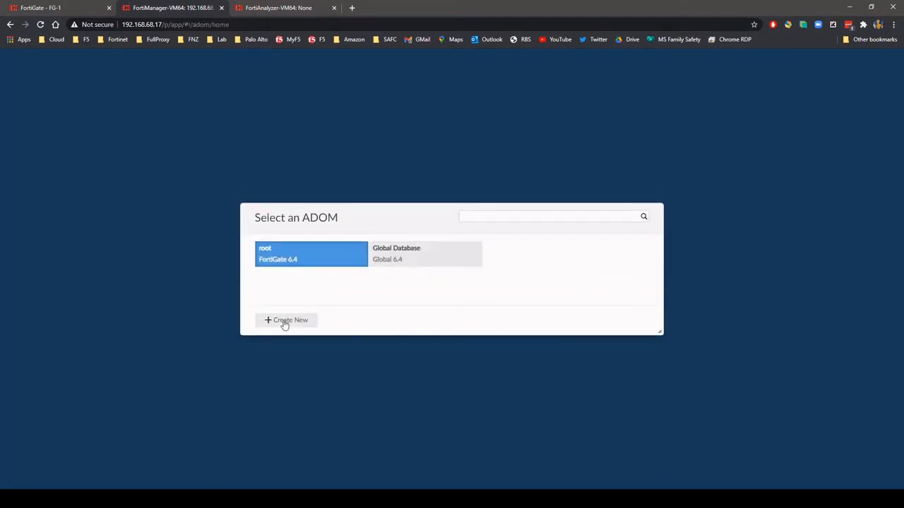
left_click(286, 320)
type("Lab")
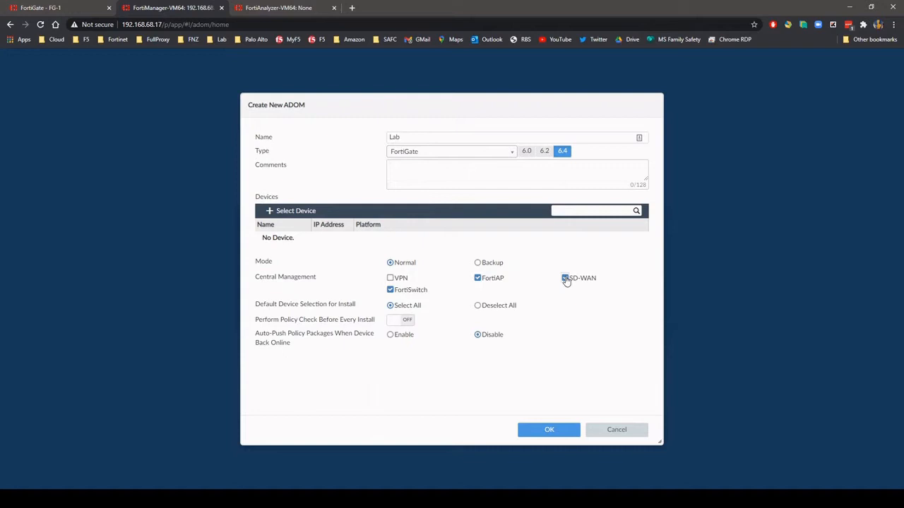
left_click(549, 429)
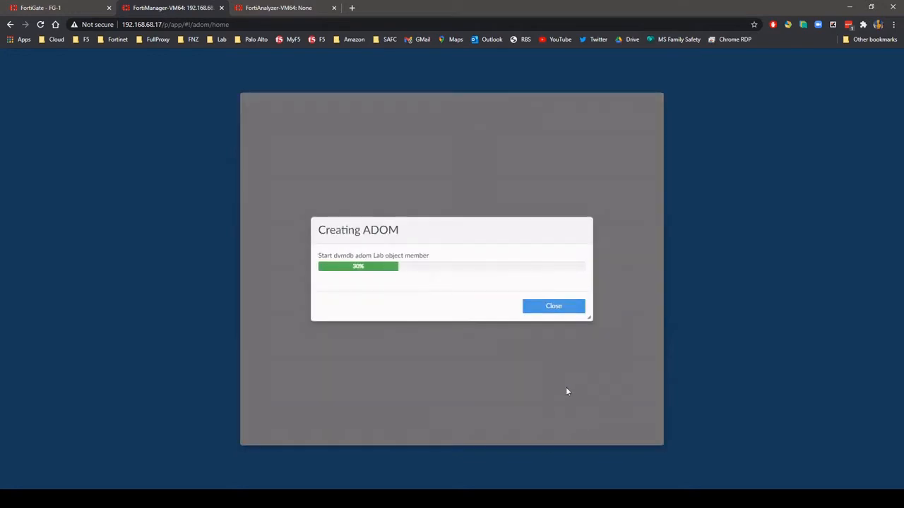
left_click(553, 306)
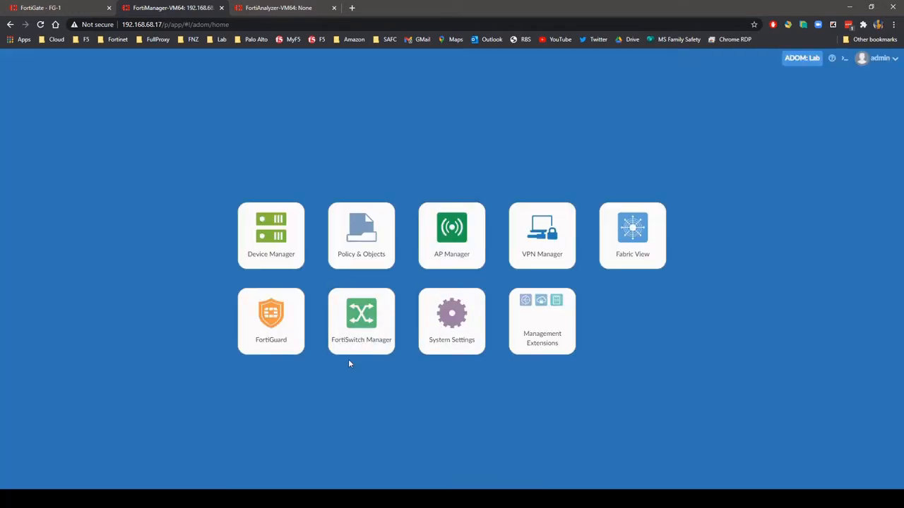
Discover the device at 10.245.220.1 with its admin username and password.
left_click(271, 236)
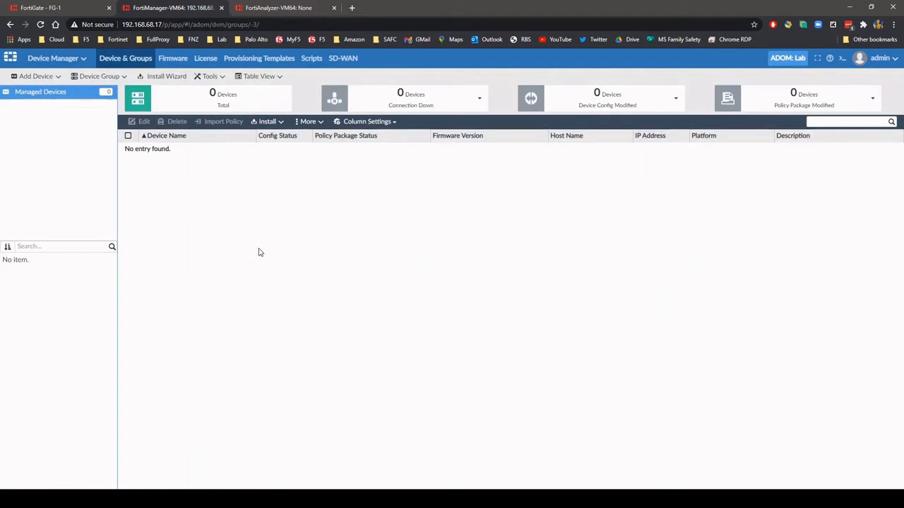
left_click(35, 75)
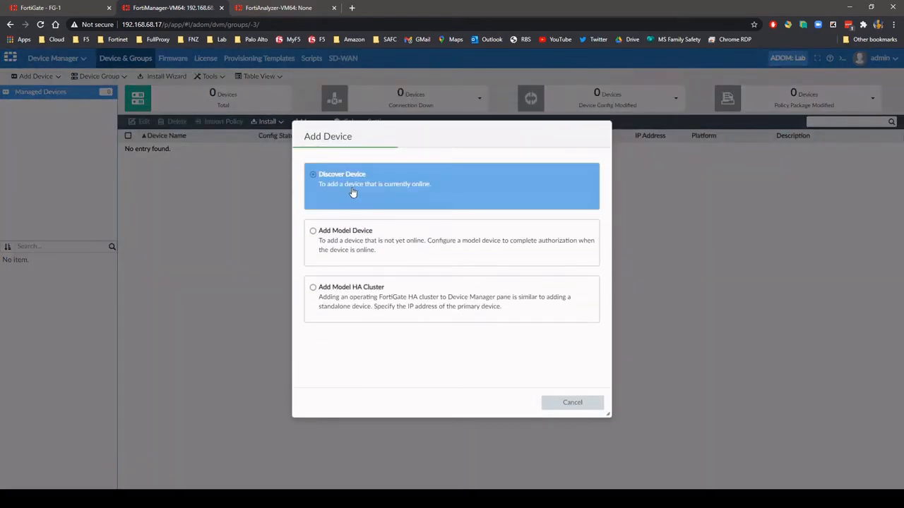
left_click(41, 8)
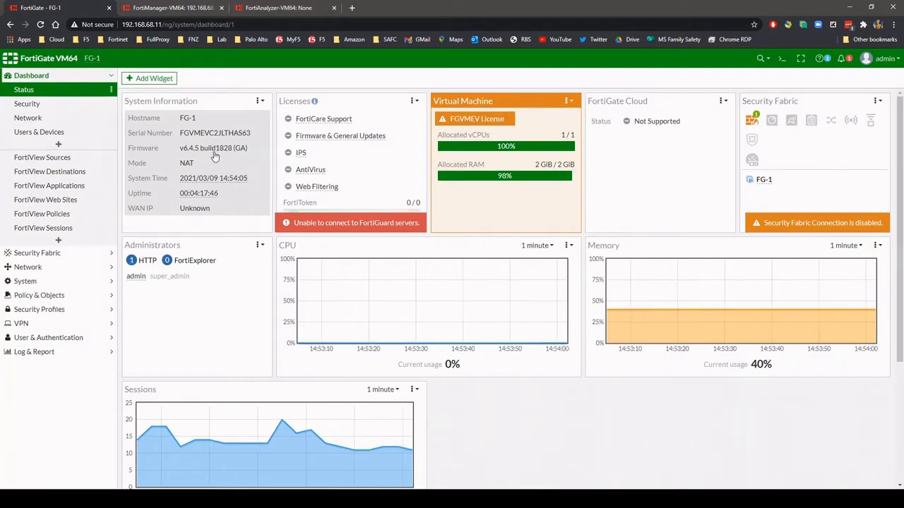
left_click(169, 8)
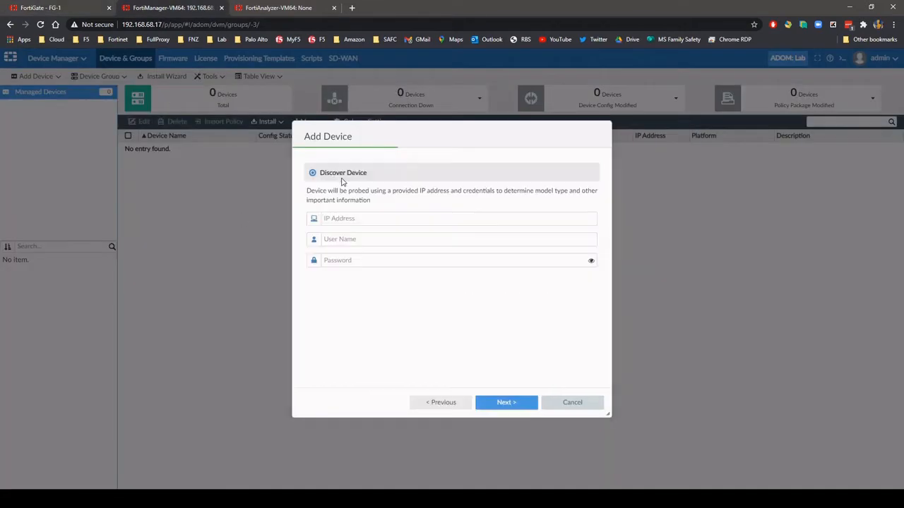
type("10.245.220.1")
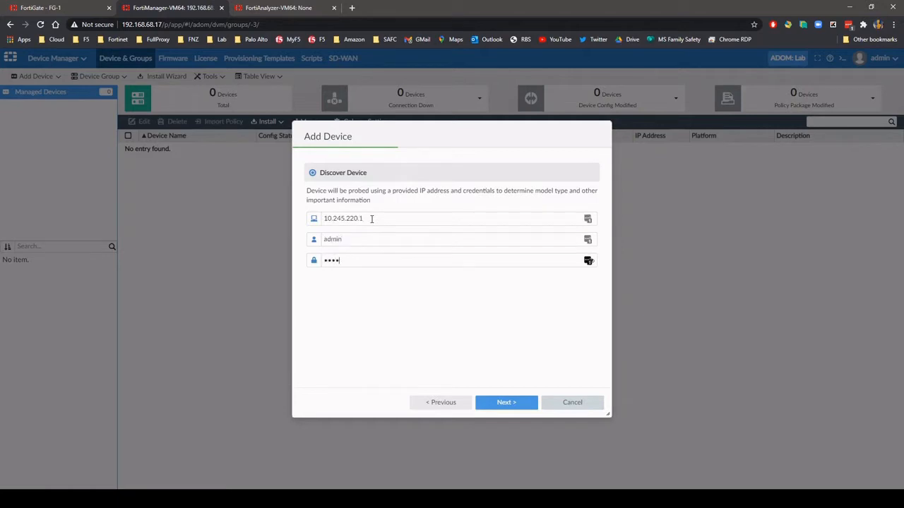
left_click(506, 403)
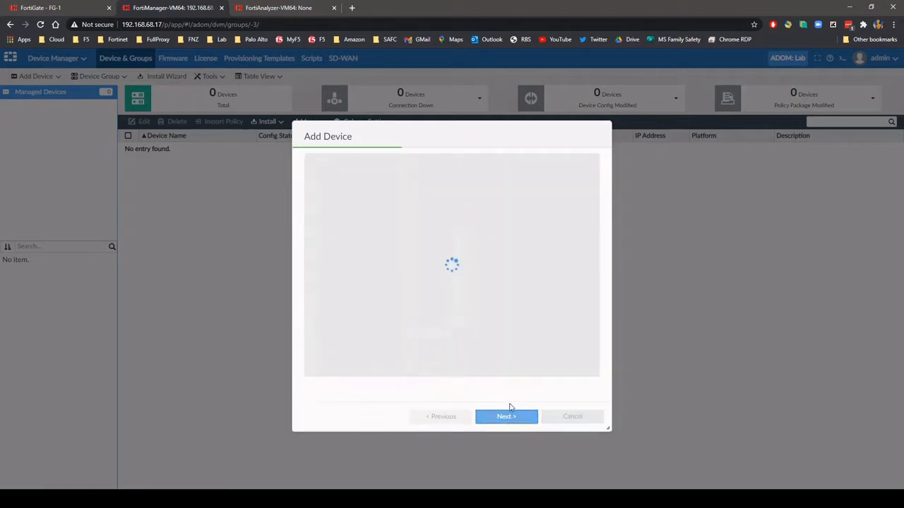
Accept the discovered details, keeping the name FG-1, and add the device.
left_click(506, 416)
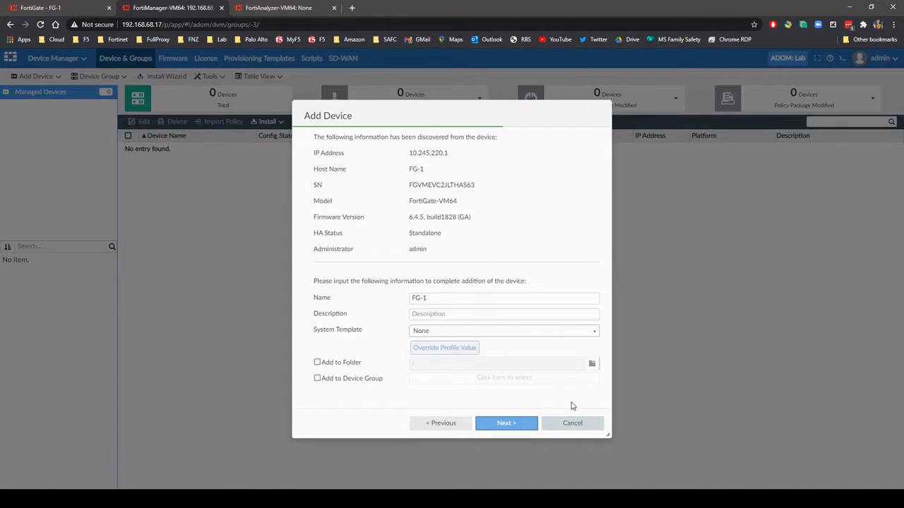
mouse_move(388, 214)
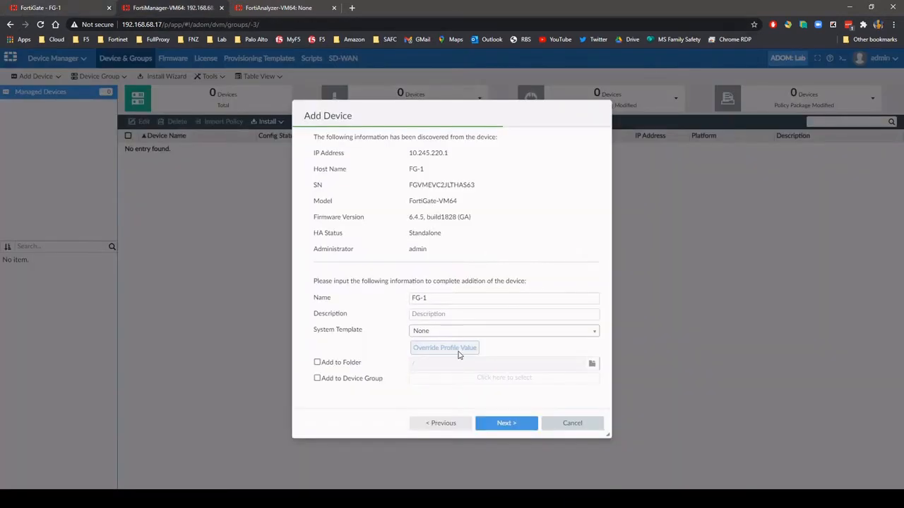
left_click(505, 423)
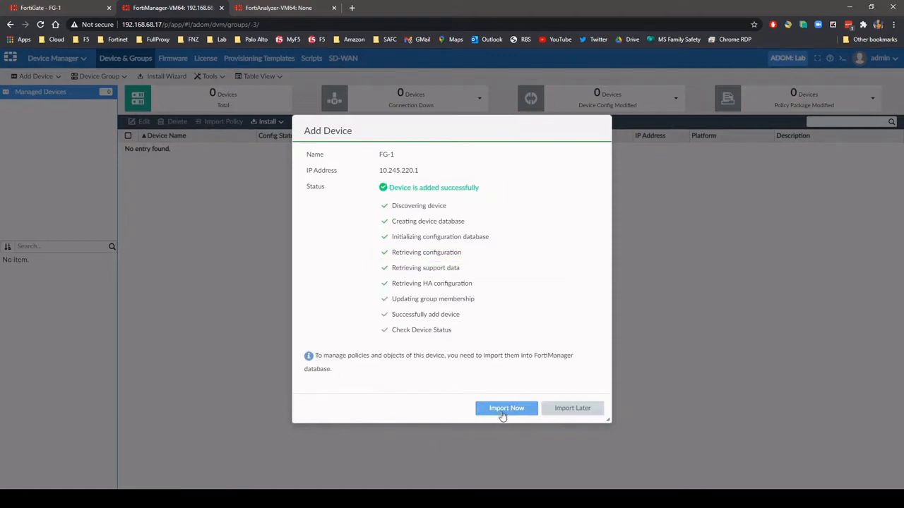
Import FG-1's policies and objects with default settings, completing 13 of 13.
left_click(506, 408)
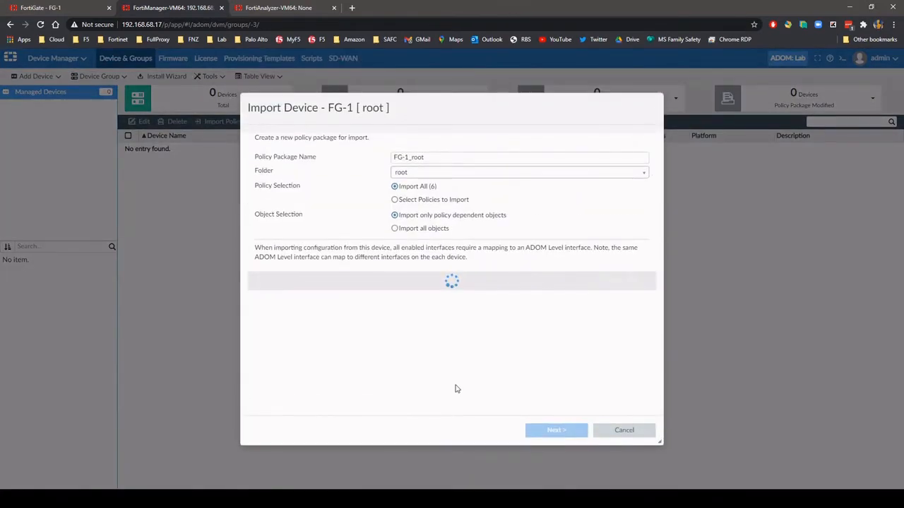
left_click(556, 430)
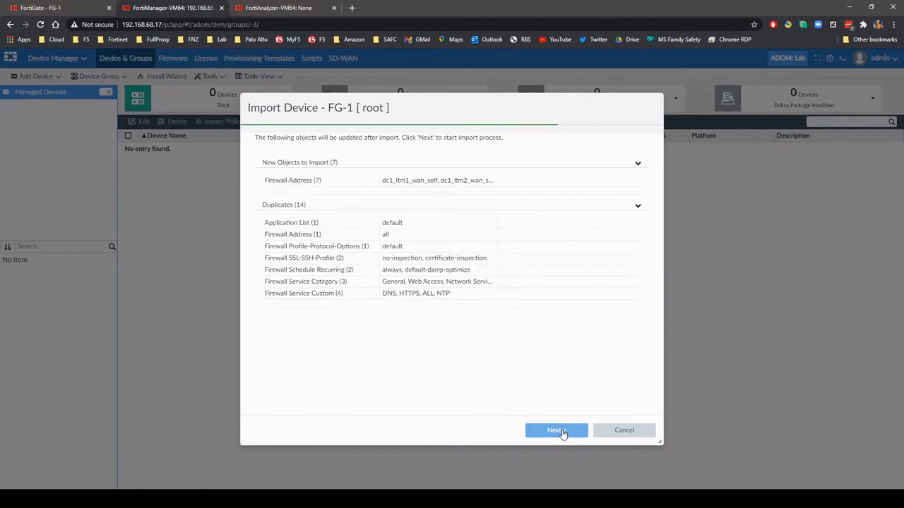
left_click(556, 430)
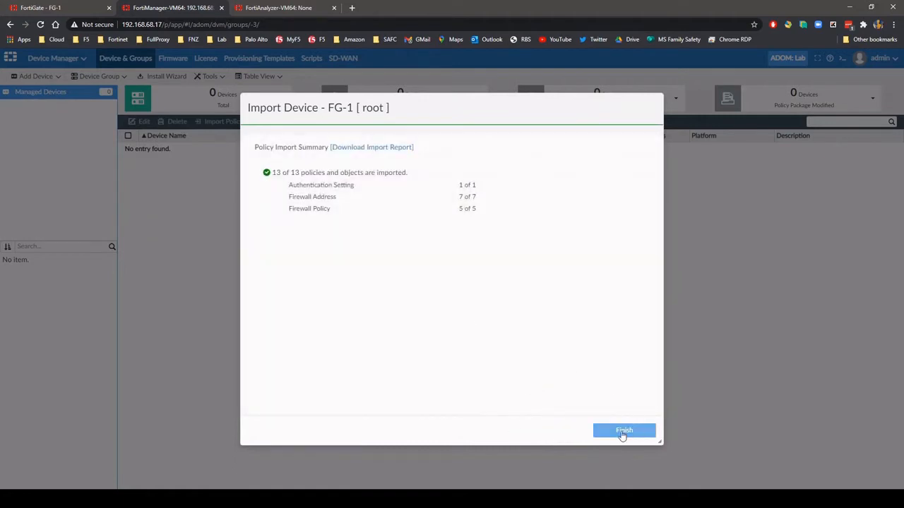
left_click(624, 431)
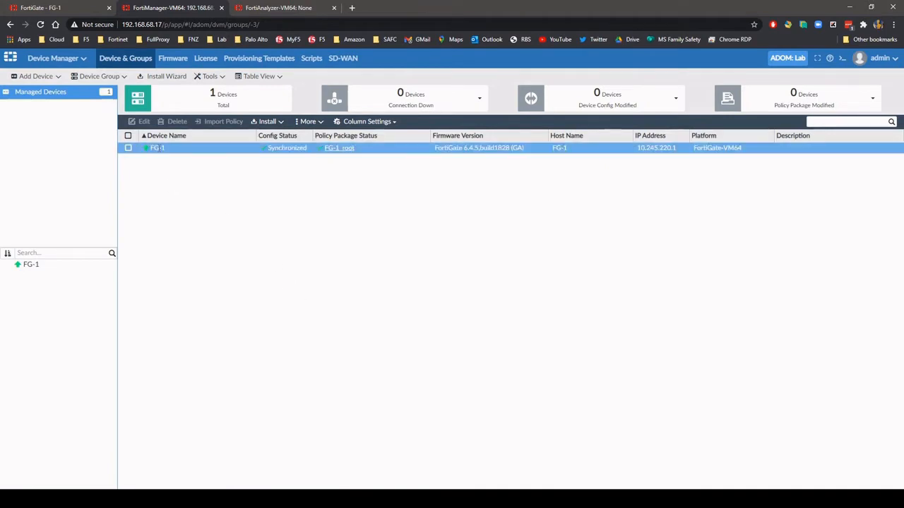
Open FG-1's device dashboard and go to System > Log Setting.
double_click(157, 148)
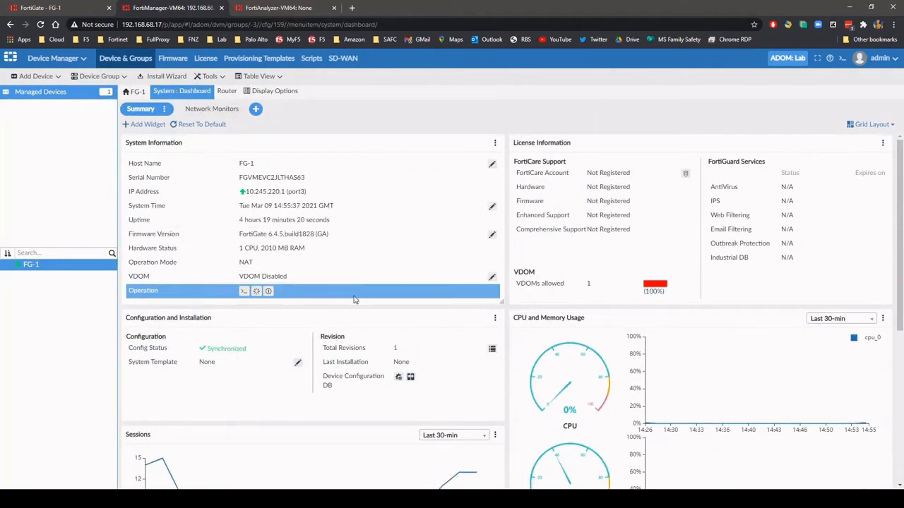
left_click(41, 91)
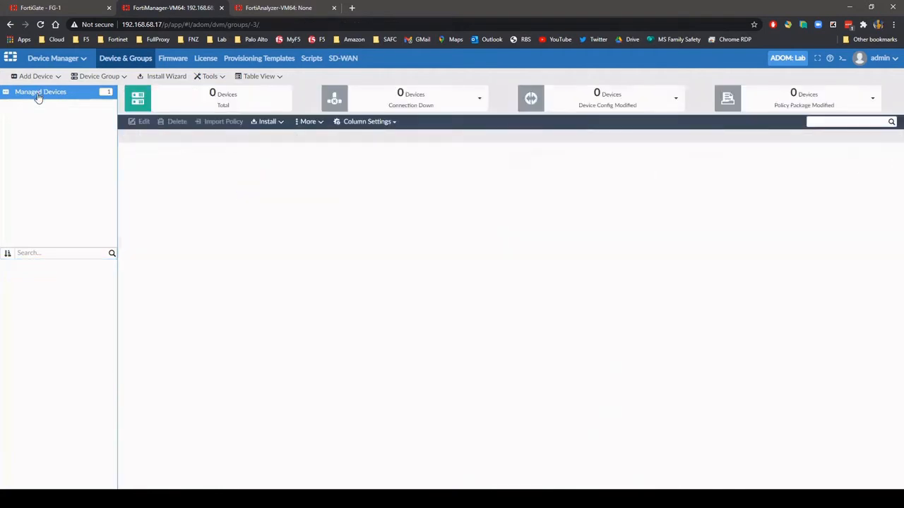
left_click(40, 92)
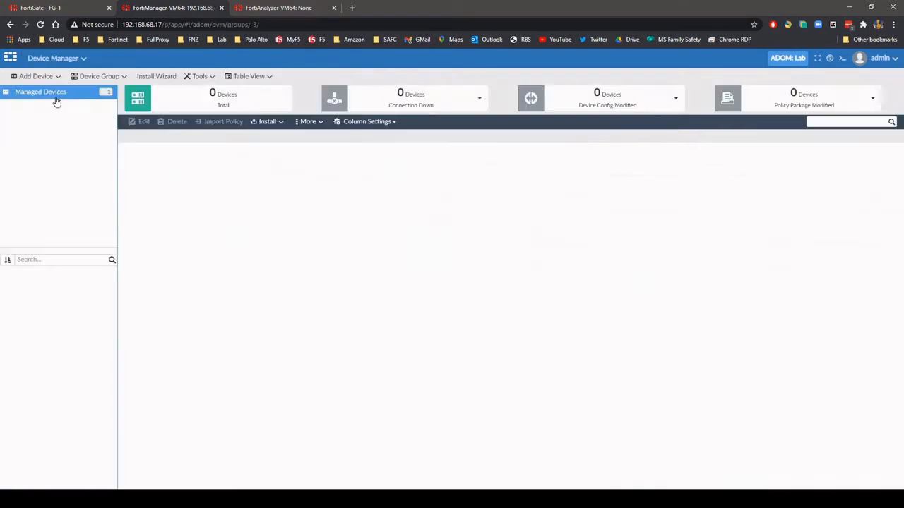
left_click(40, 92)
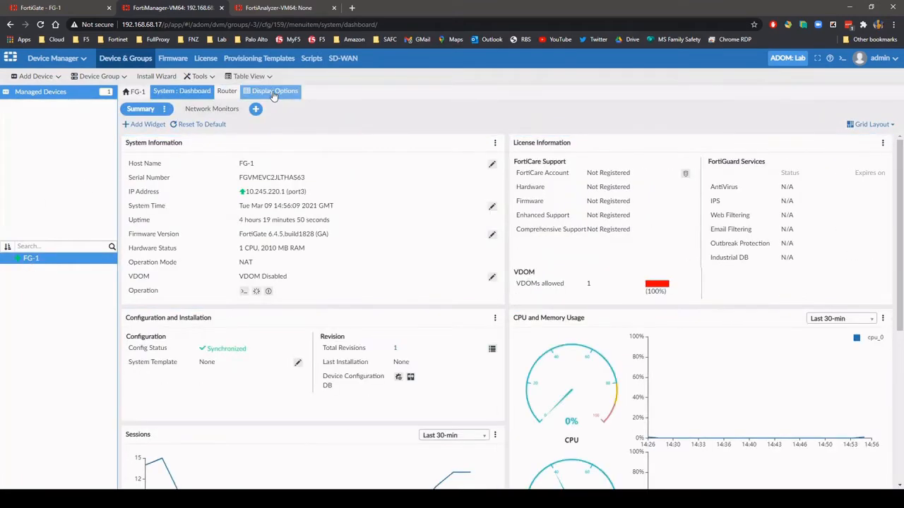
left_click(274, 91)
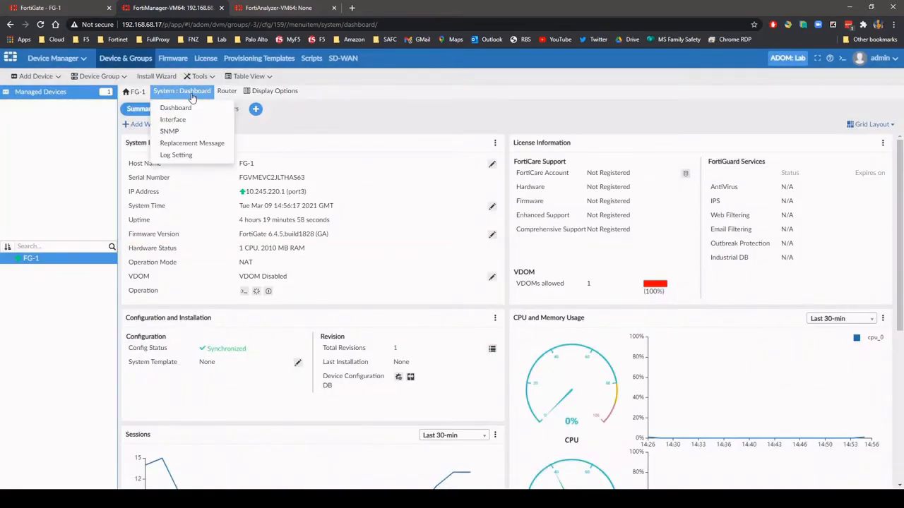
left_click(176, 155)
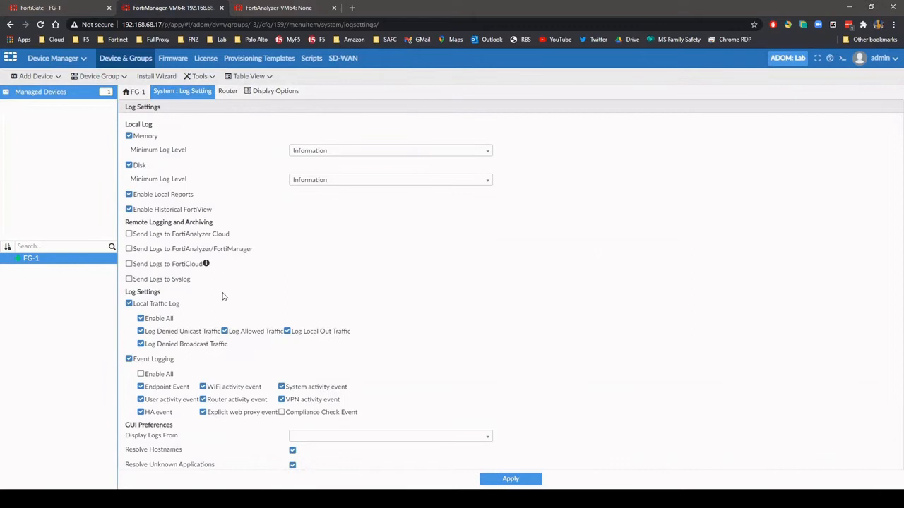
Sign in to FortiAnalyzer, then return to FortiManager's log settings.
left_click(451, 301)
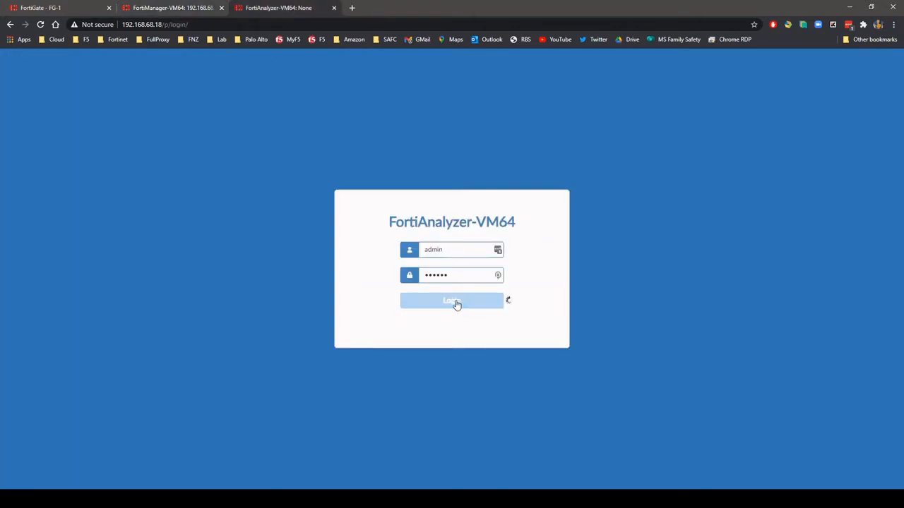
left_click(451, 300)
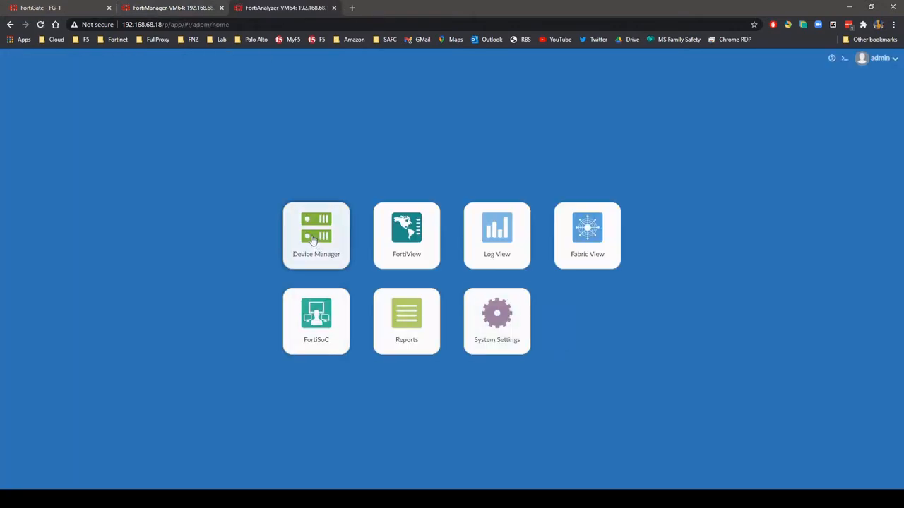
left_click(316, 236)
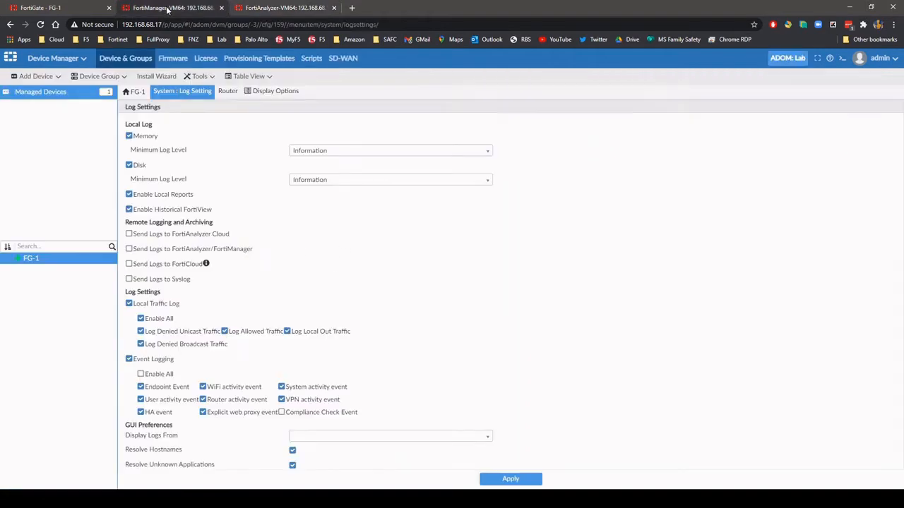
Enable Send Logs to FortiAnalyzer at 10.245.220.11 with Real-time upload.
left_click(130, 249)
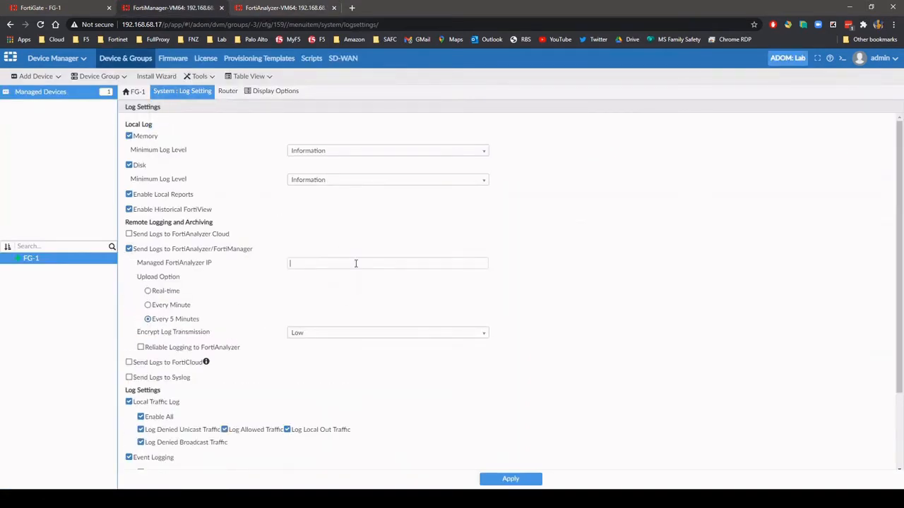
type("10.245.220.11")
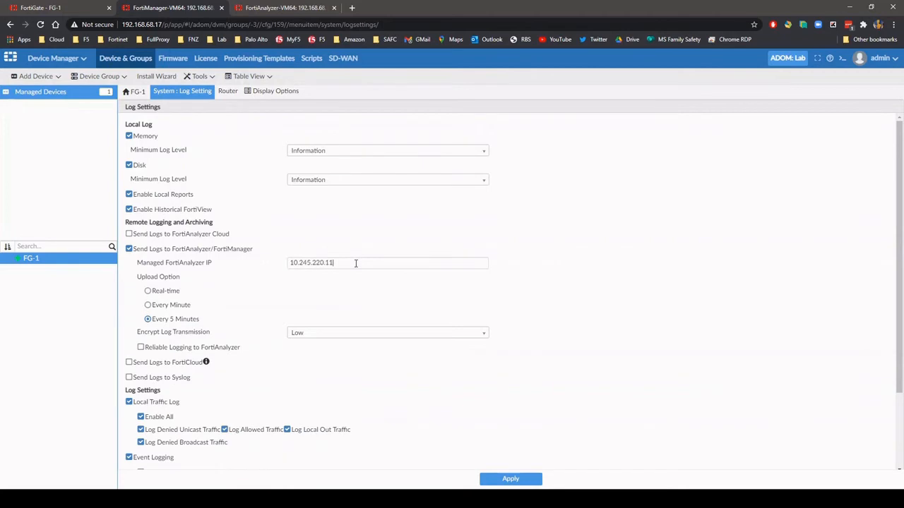
left_click(148, 290)
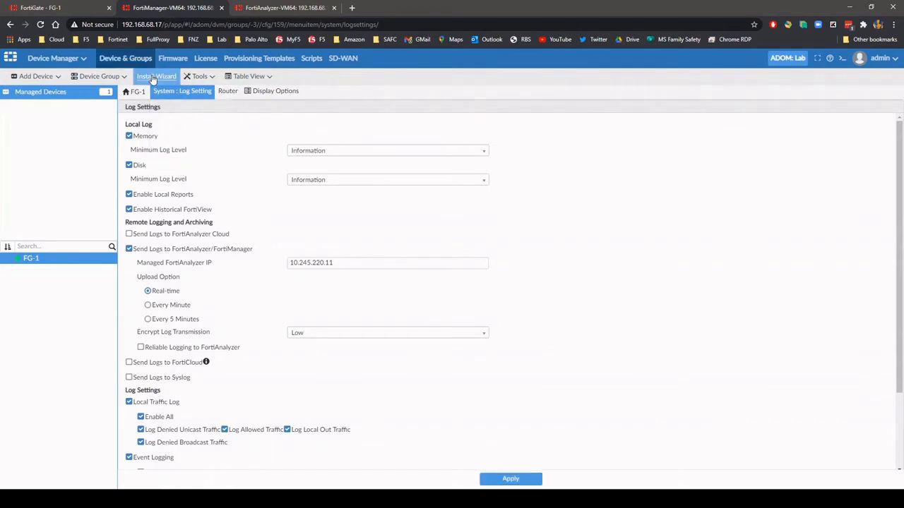
Use the Install Wizard to install device settings only to FG-1.
left_click(156, 76)
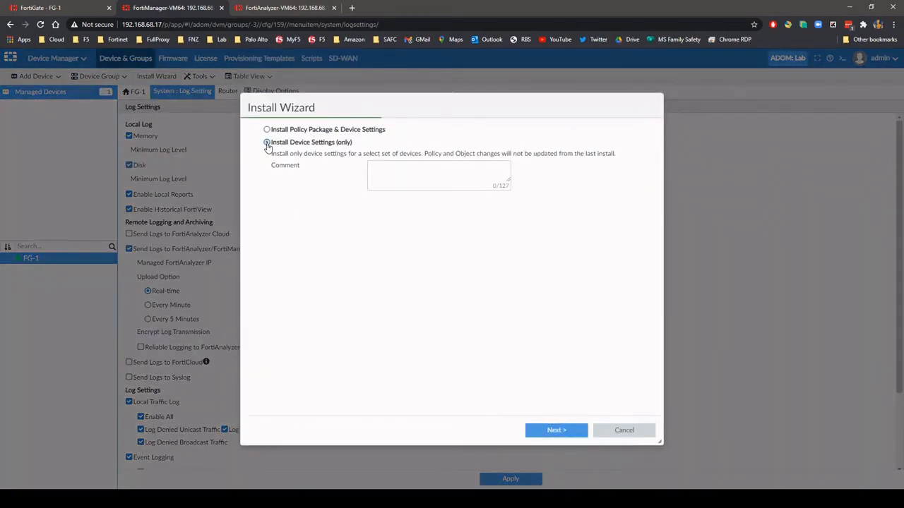
left_click(556, 430)
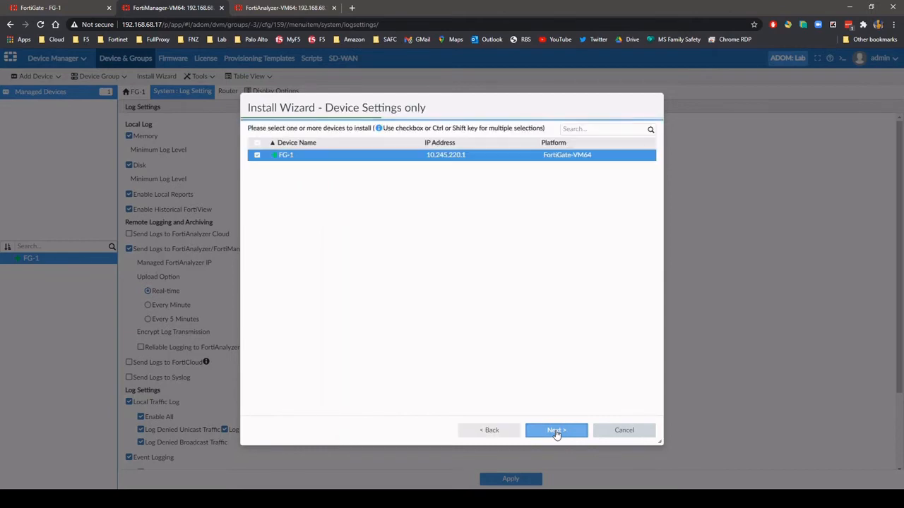
left_click(556, 430)
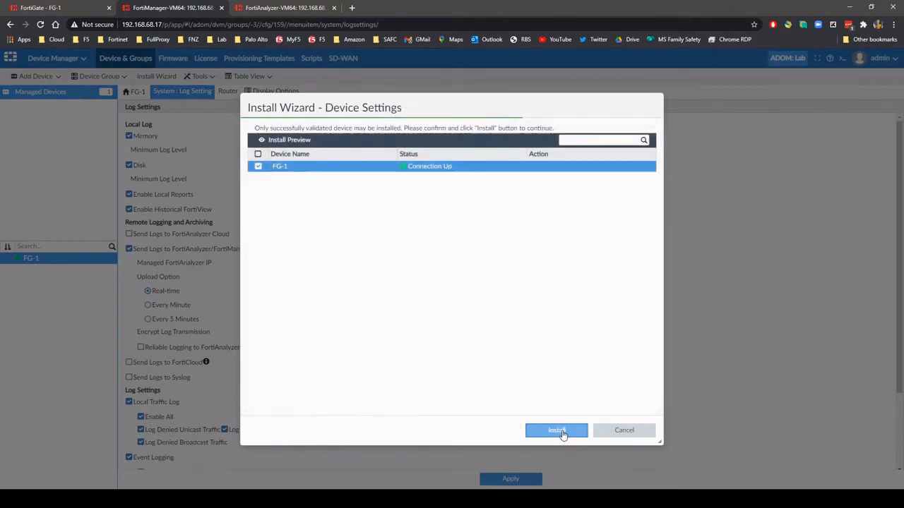
left_click(557, 430)
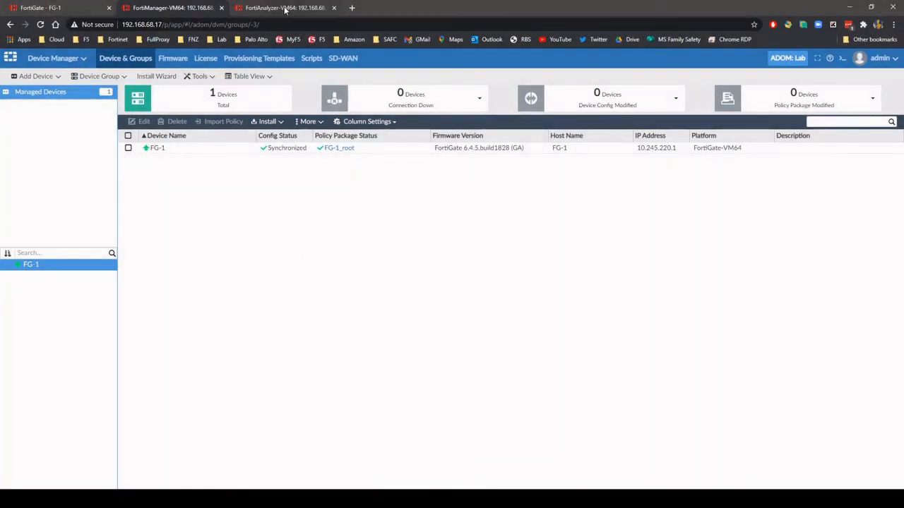
Authorize FG-1 from FortiAnalyzer's Unauthorized devices list and return to the device list.
left_click(57, 58)
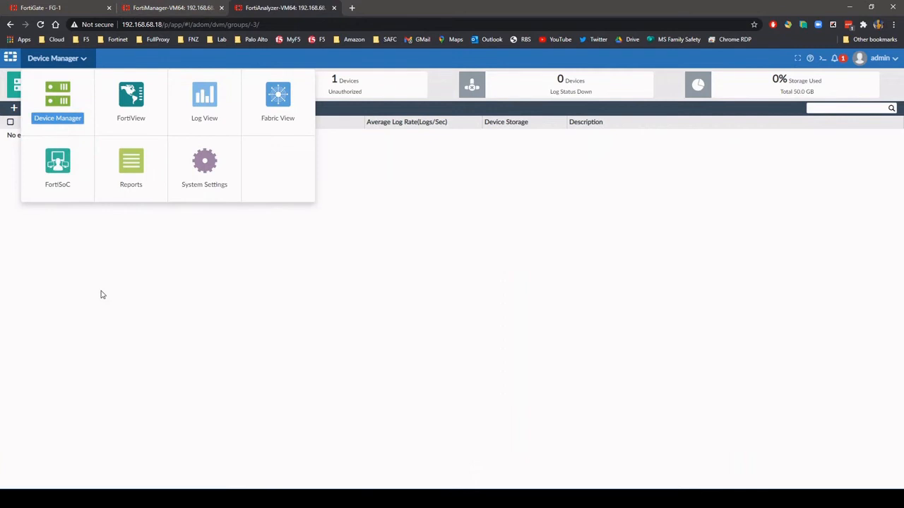
left_click(345, 85)
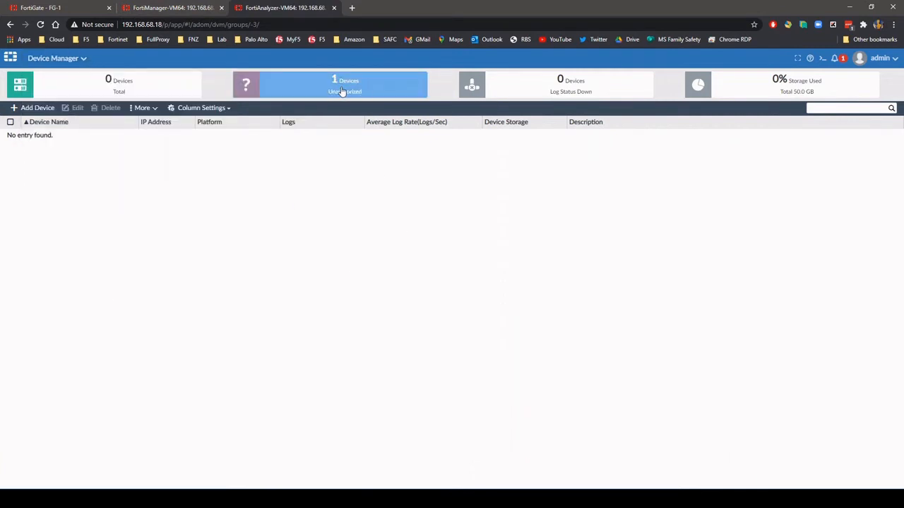
left_click(345, 84)
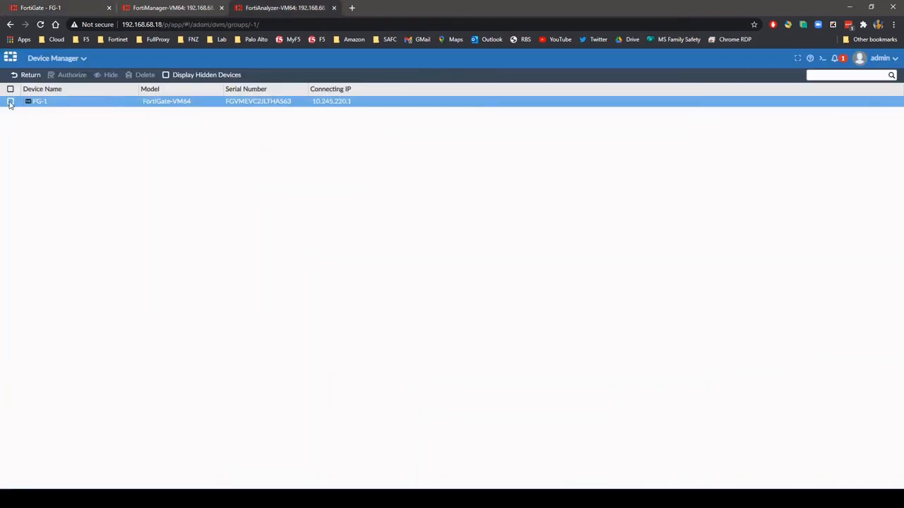
left_click(72, 74)
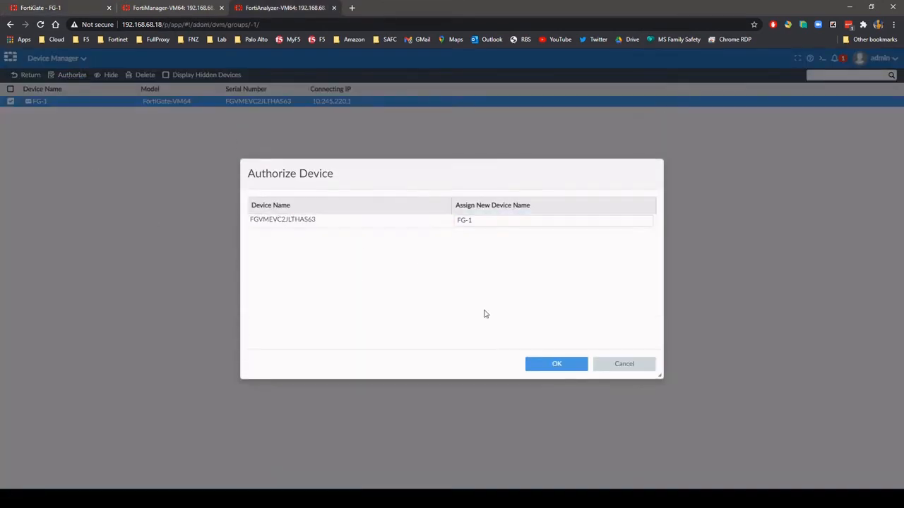
left_click(556, 364)
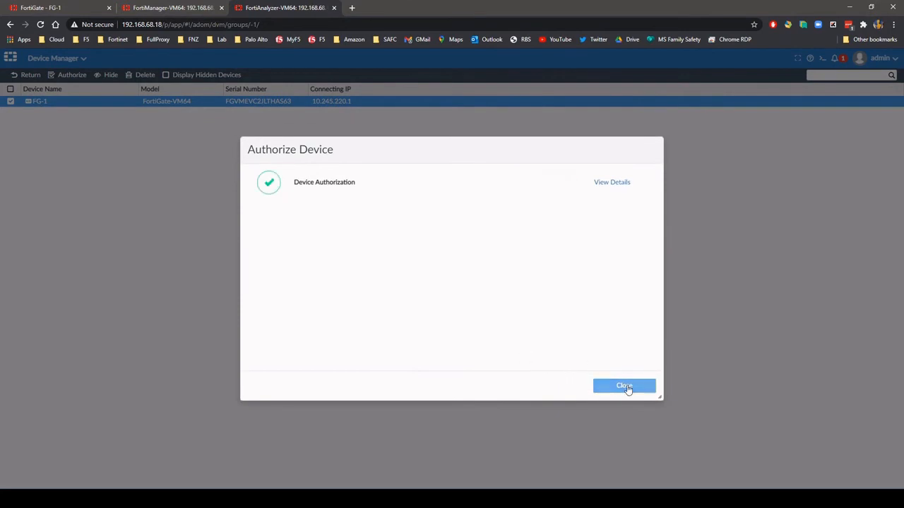
left_click(623, 387)
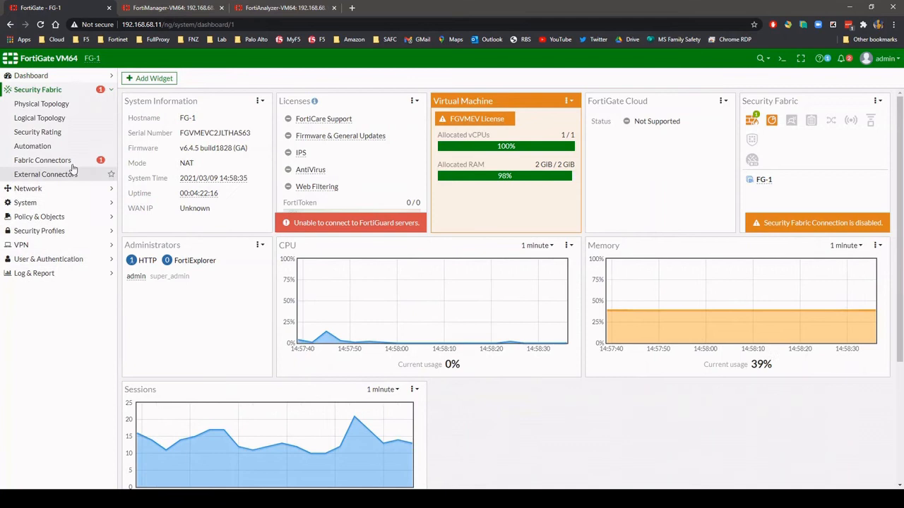
left_click(43, 159)
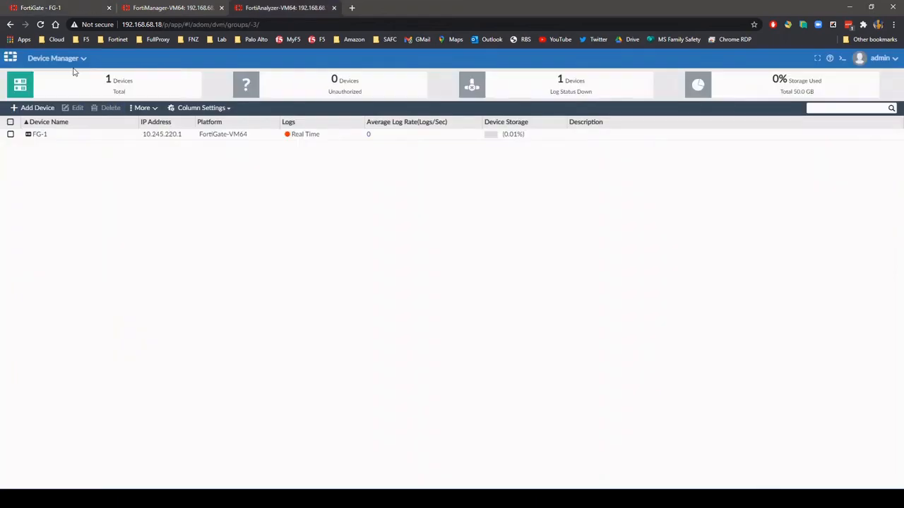
Switch to the FortiGate FG-1 browser tab to view its FortiAnalyzer logging connector.
left_click(282, 8)
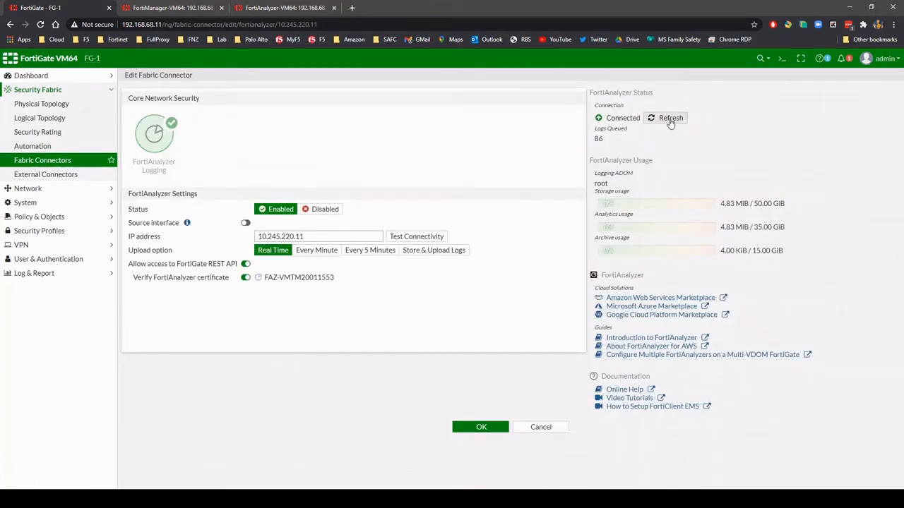
Refresh FortiAnalyzer status to Connected, review connectors for 10.245.220.11 and 10.245.220.10, then go to FortiAnalyzer.
left_click(670, 118)
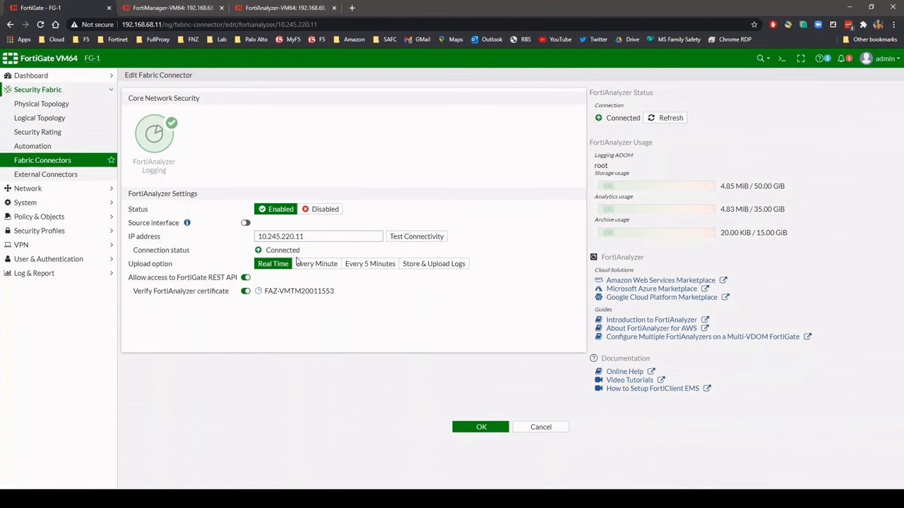
left_click(481, 428)
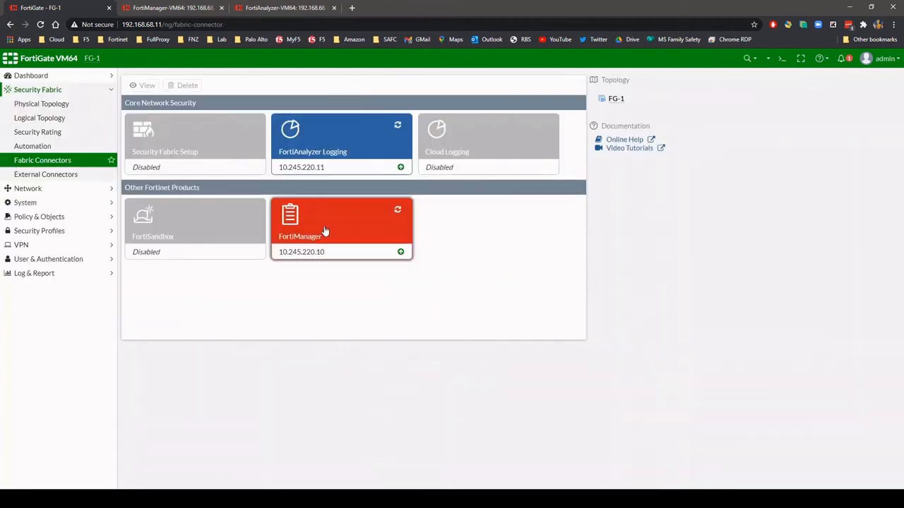
mouse_move(355, 177)
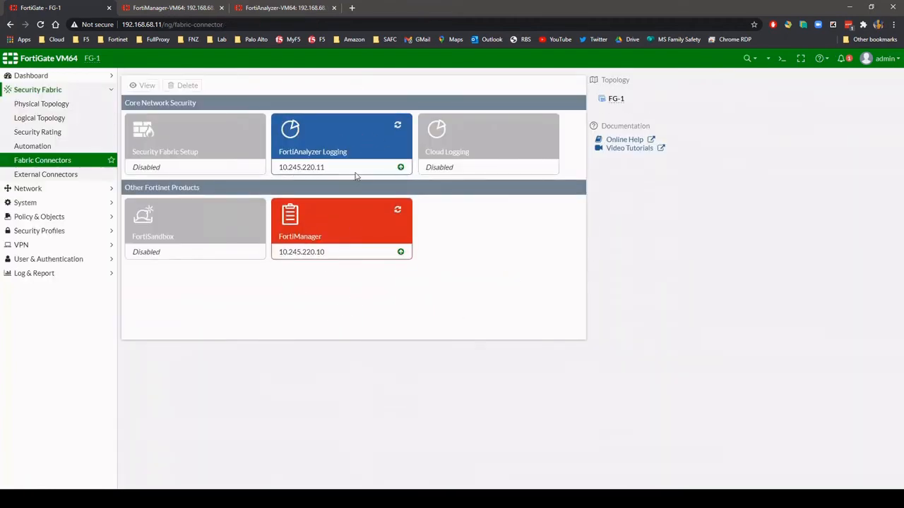
left_click(282, 8)
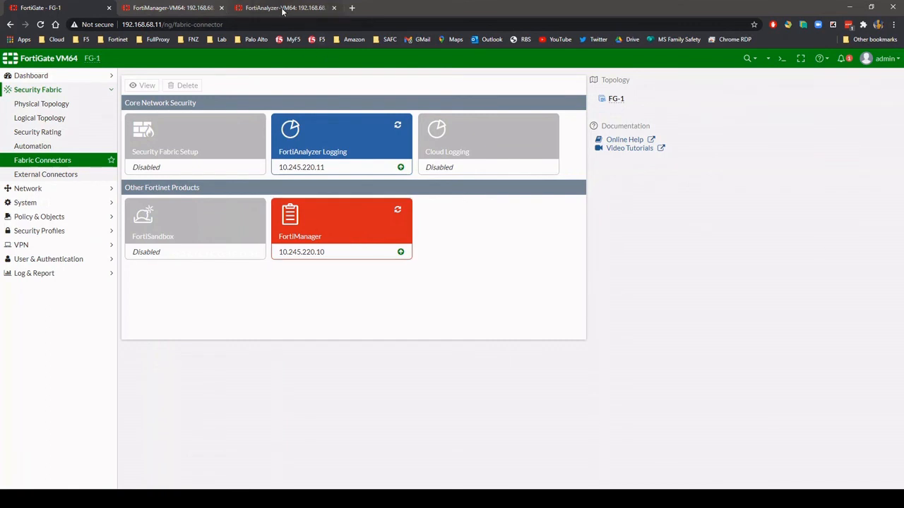
left_click(283, 8)
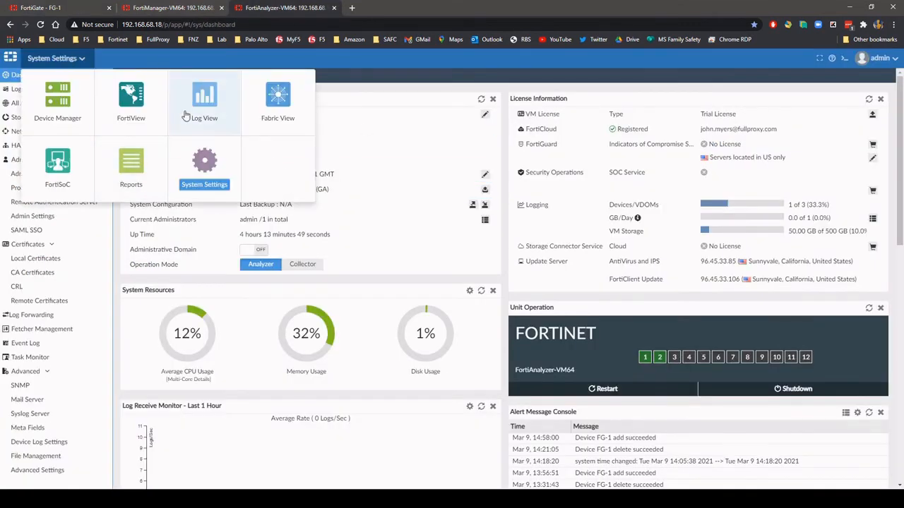
Open Log View and scroll through the FortiGate traffic logs arriving from FG-1.
left_click(204, 99)
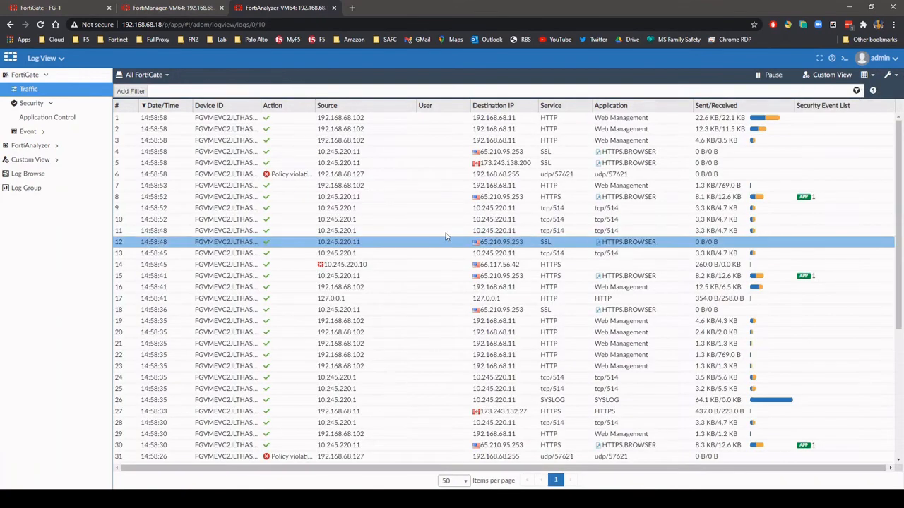
scroll("down", 3)
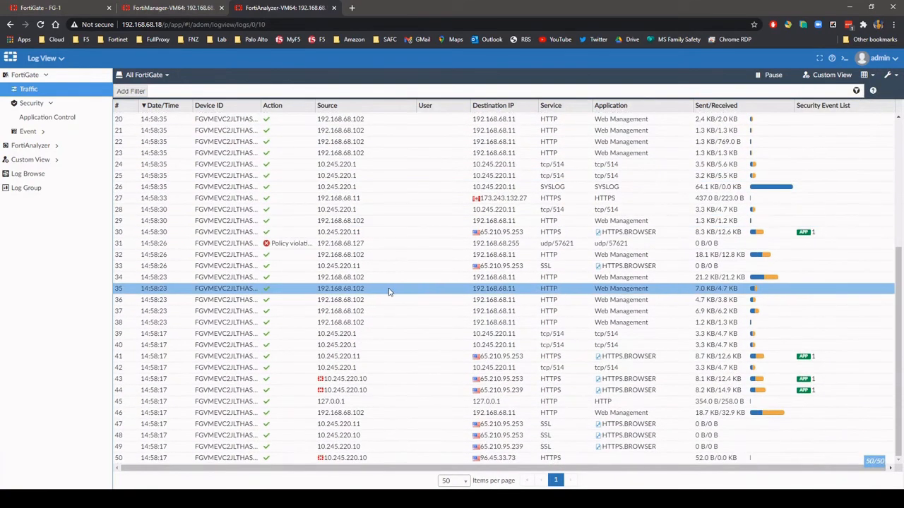